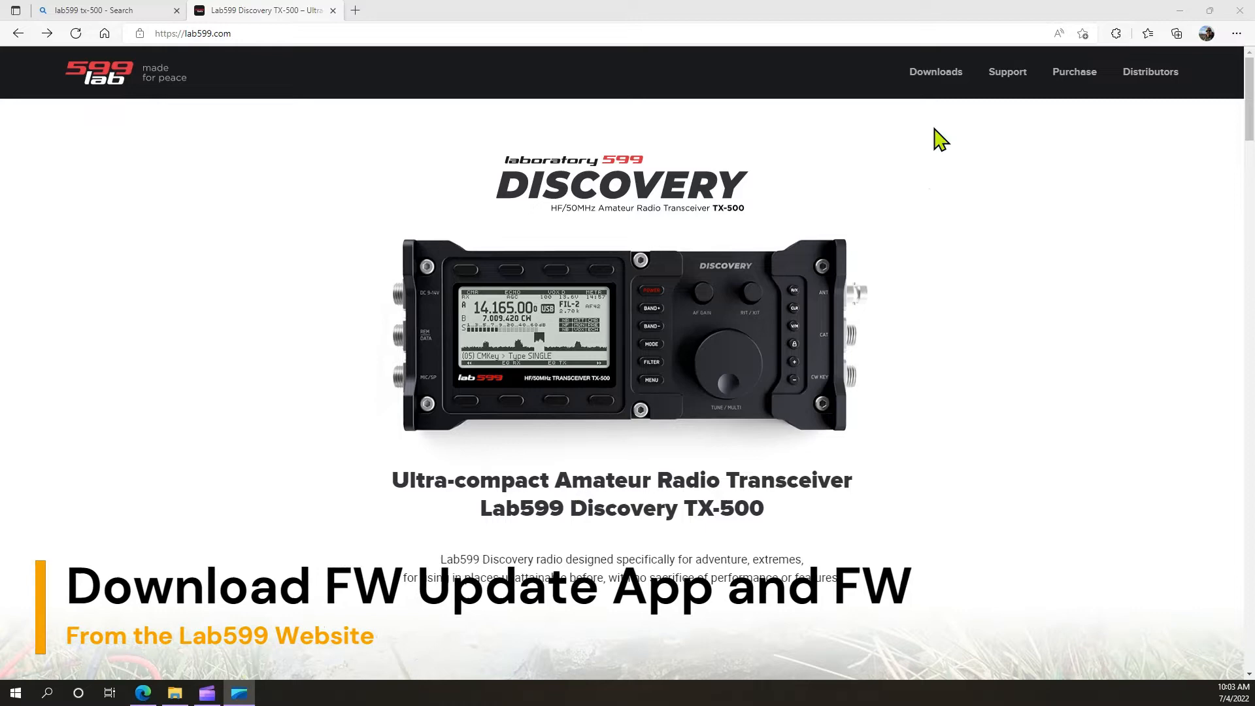
pyautogui.moveTo(939, 79)
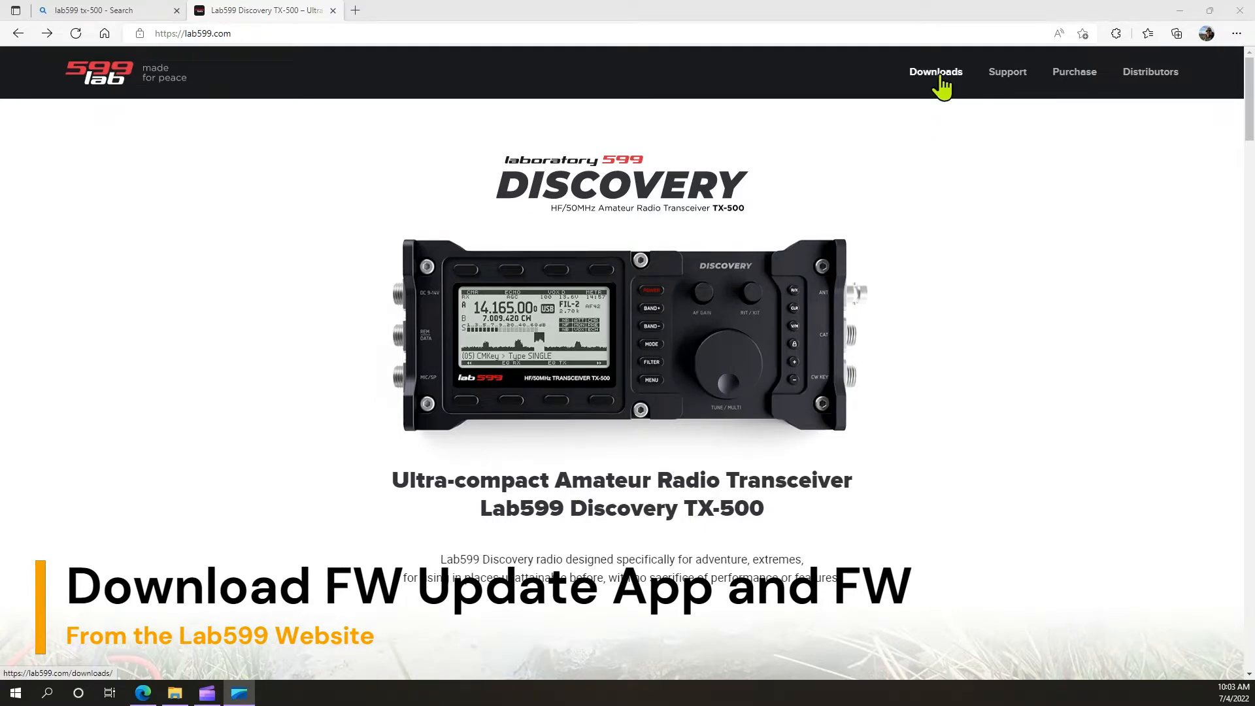
# - Download the TX-500 Windows x64 Firmware Update application and v1.13.13 firmware from Lab599 Downloads
pyautogui.click(936, 70)
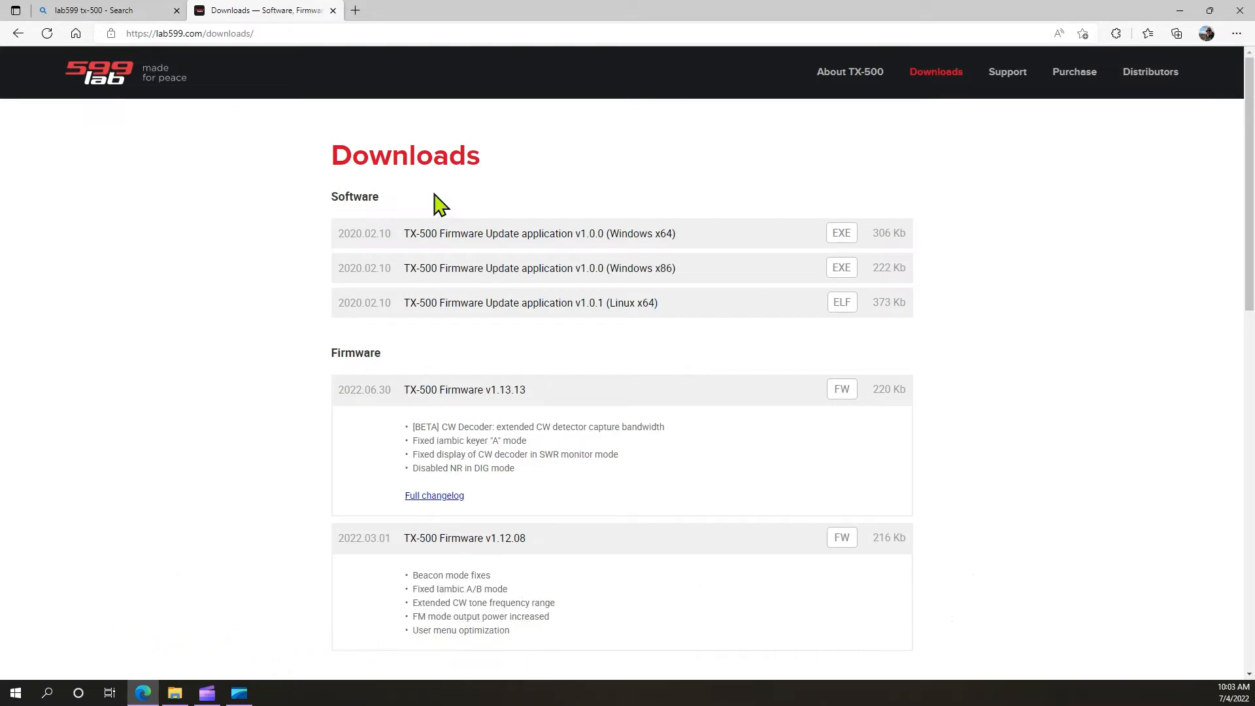
pyautogui.moveTo(927, 203)
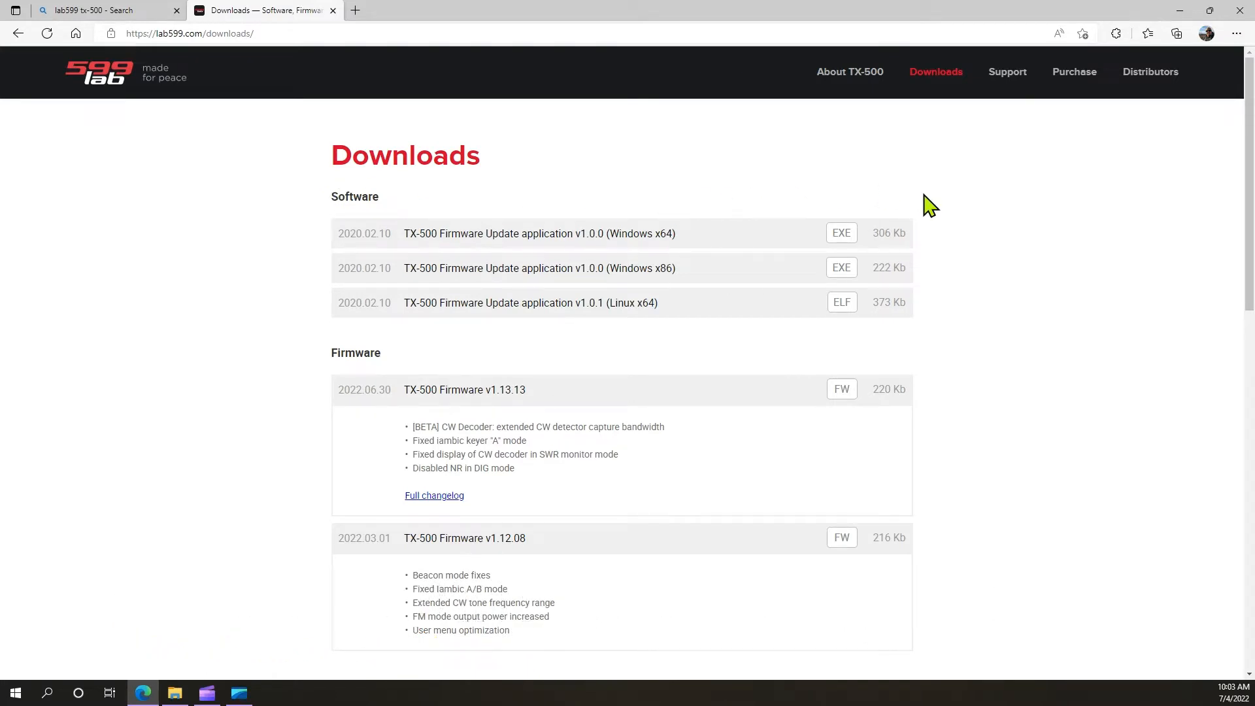
pyautogui.moveTo(773, 230)
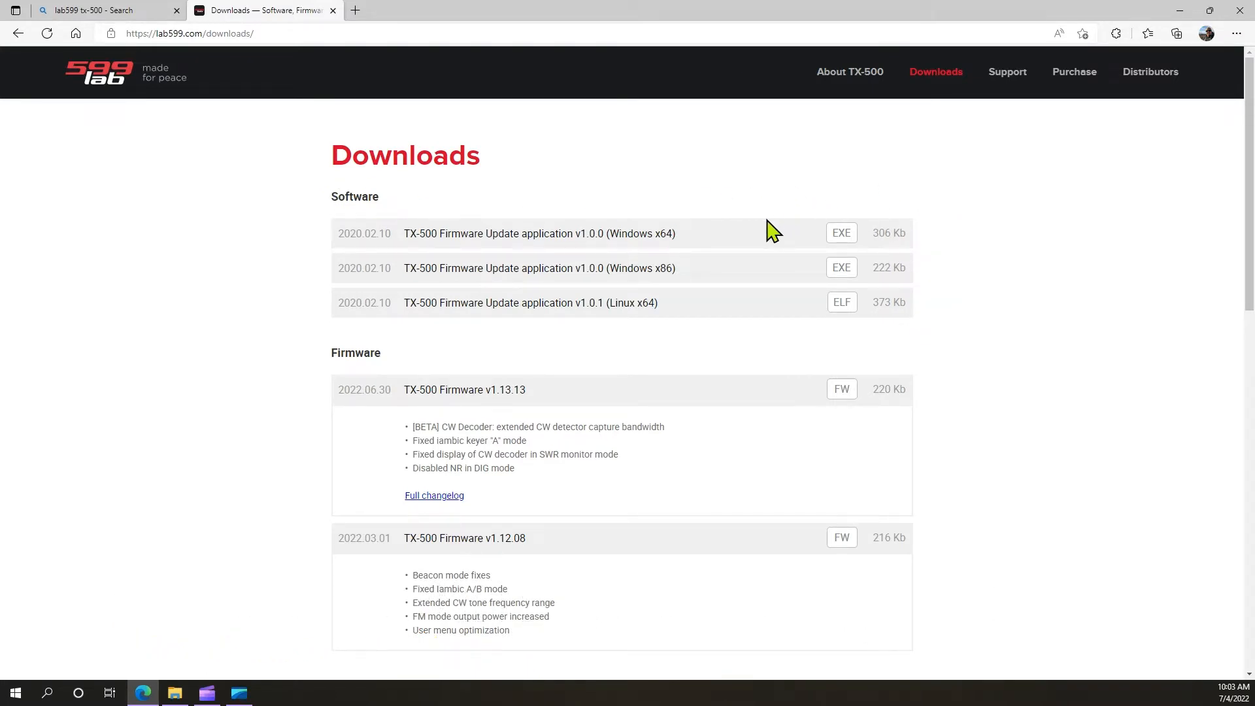
pyautogui.moveTo(666, 249)
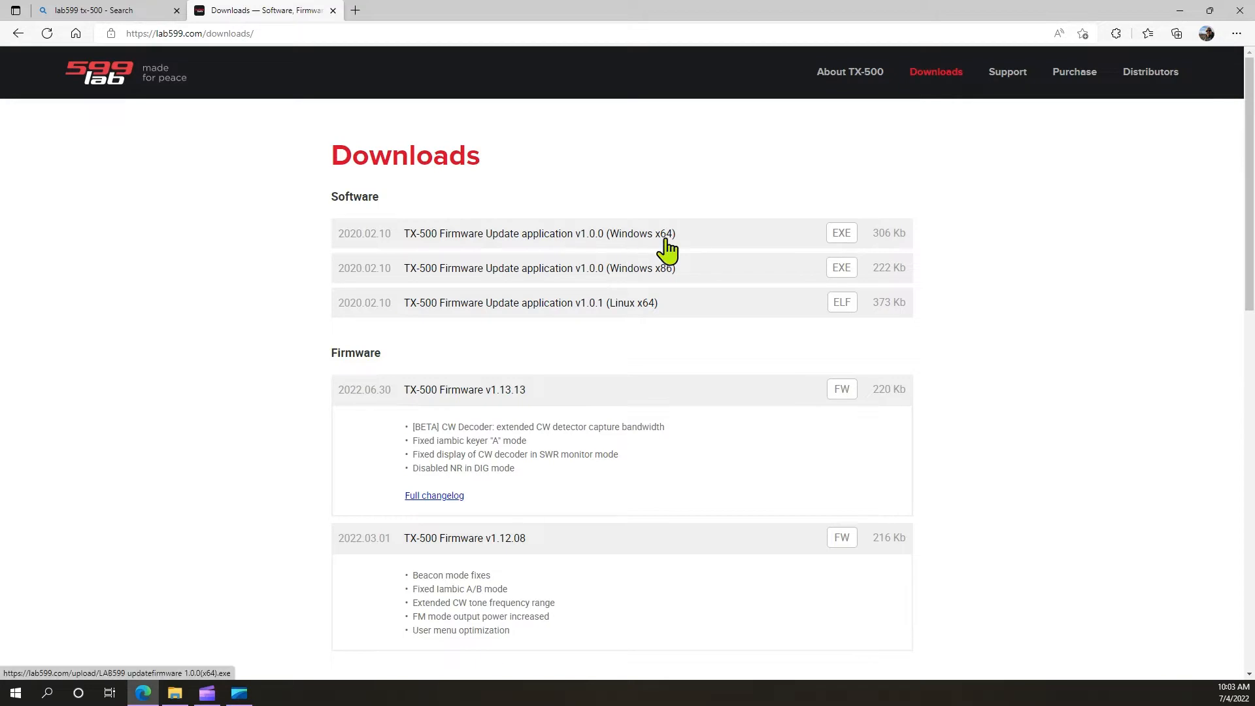
pyautogui.click(1174, 34)
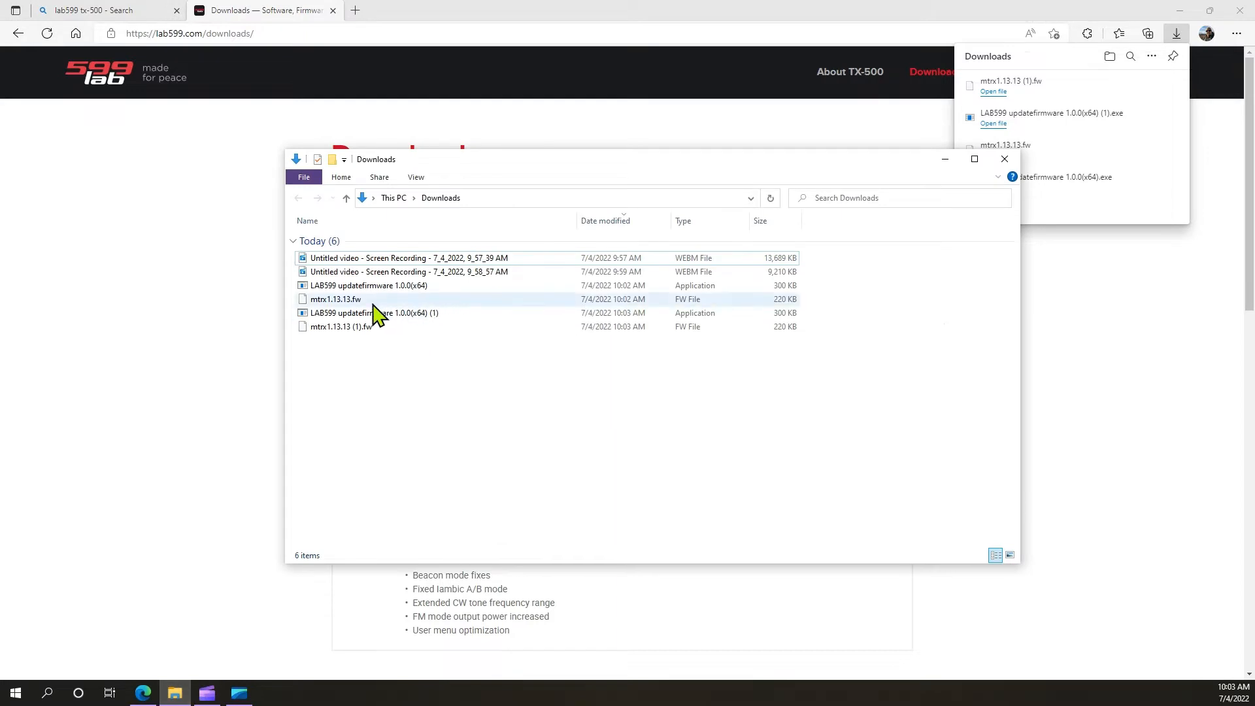
# - Dismiss the Edge downloads flyout and highlight LAB599 updatefirmware 1.0.0(x64) in Downloads
pyautogui.click(369, 312)
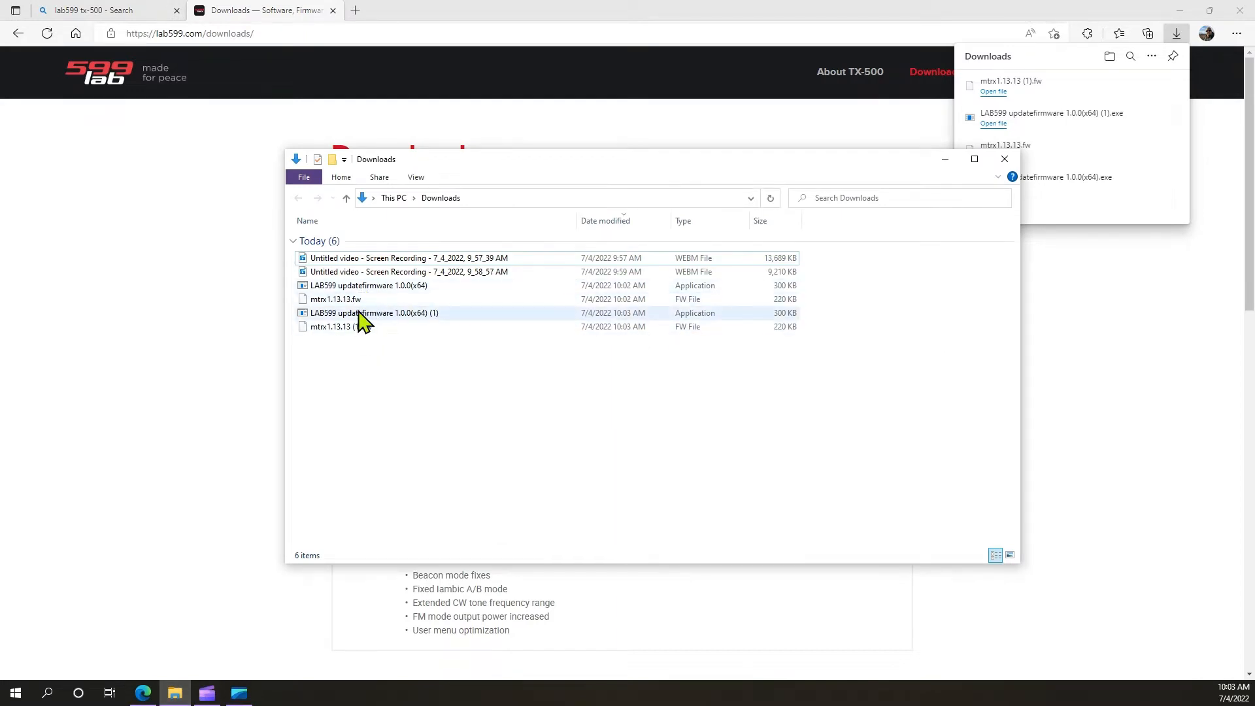
pyautogui.moveTo(340, 291)
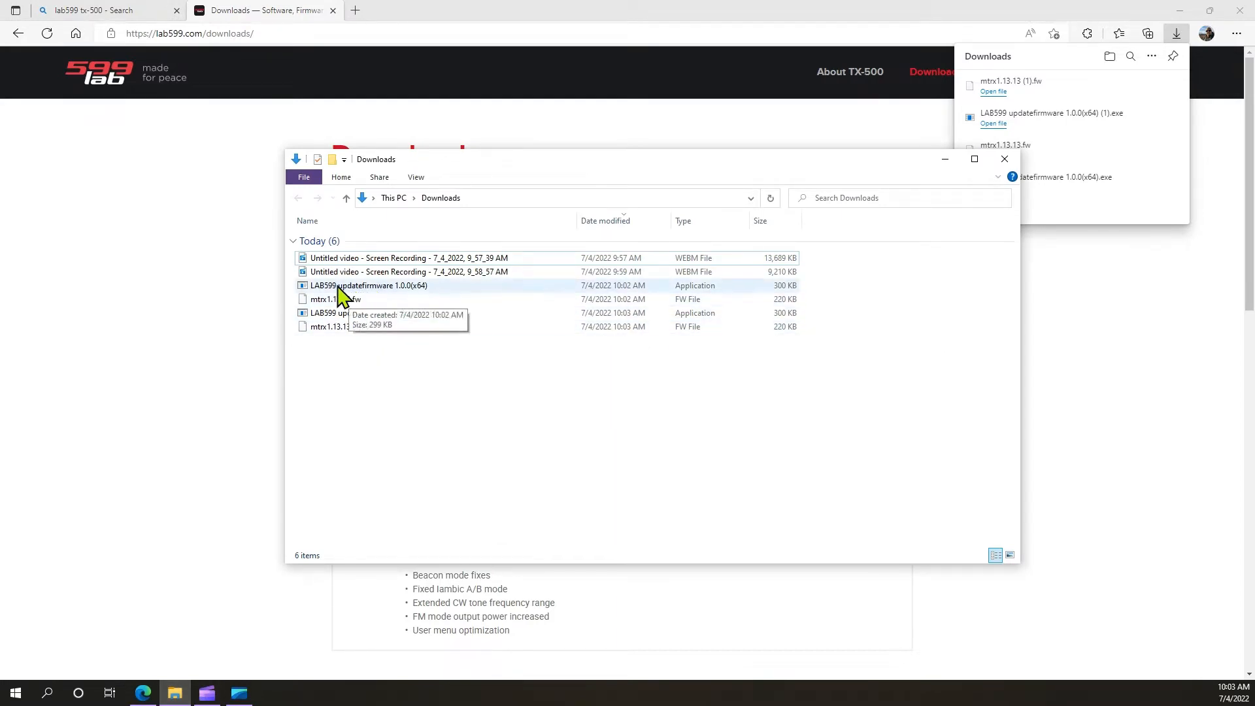
pyautogui.moveTo(387, 297)
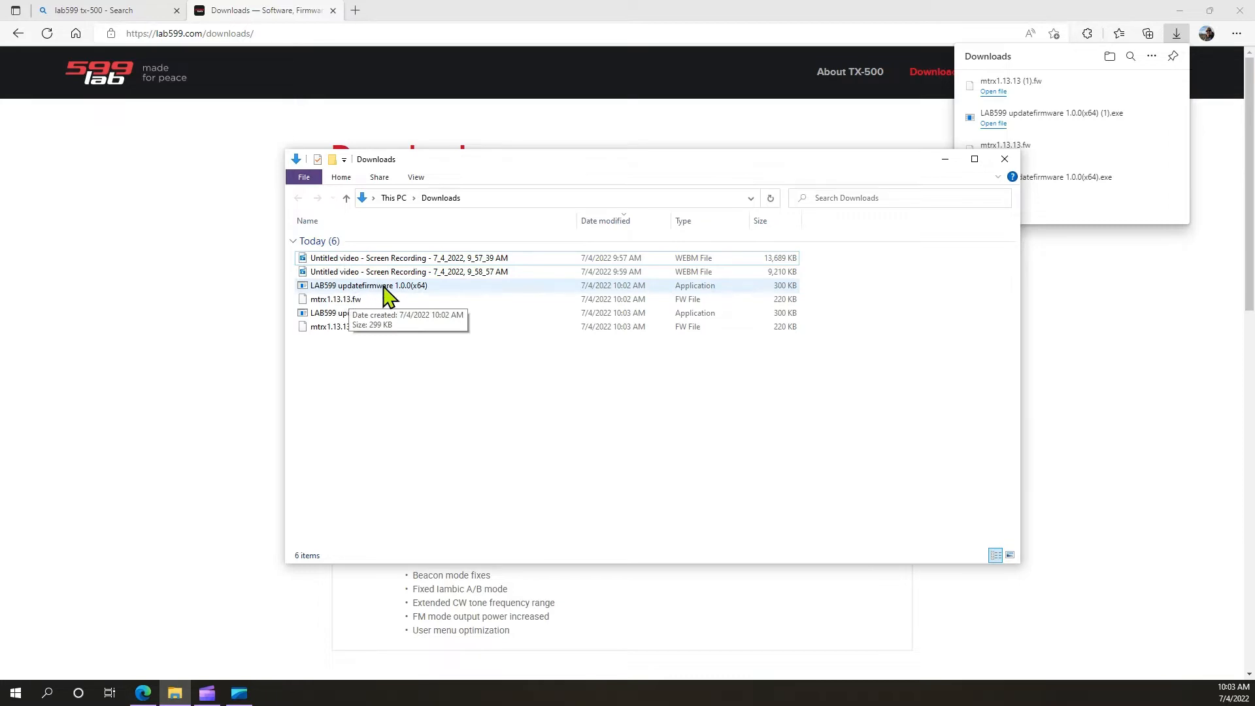
pyautogui.moveTo(333, 307)
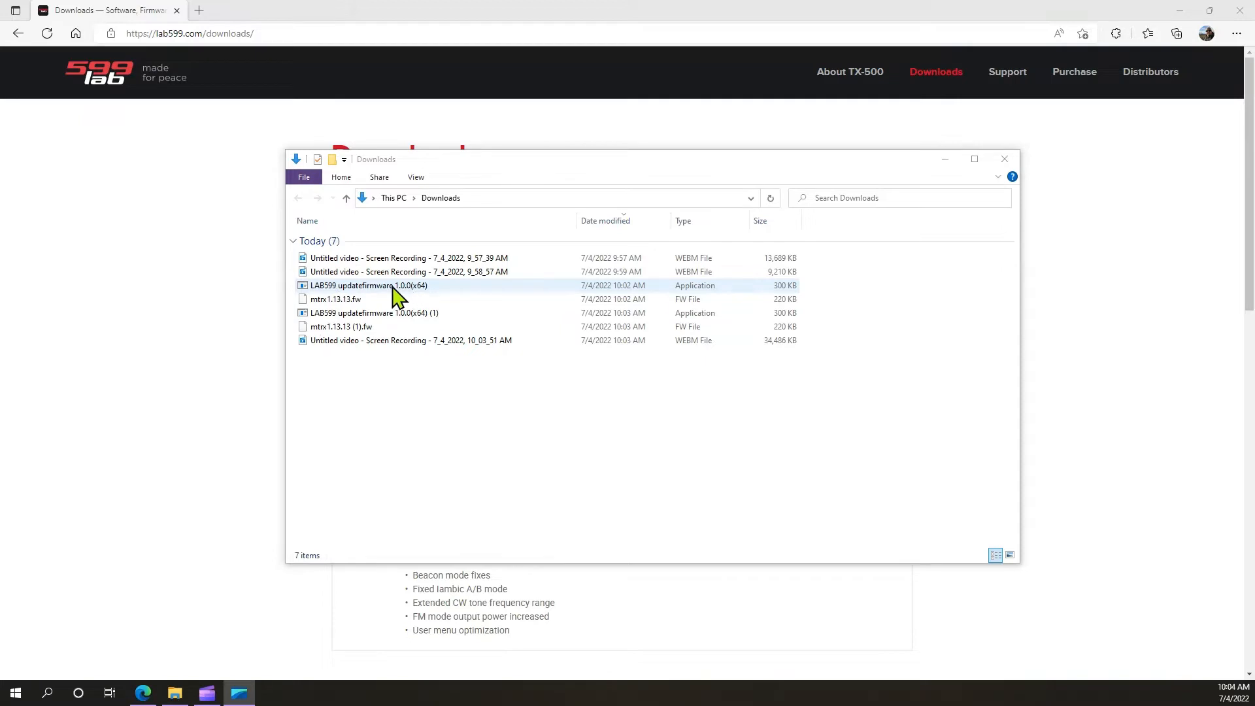
pyautogui.click(362, 285)
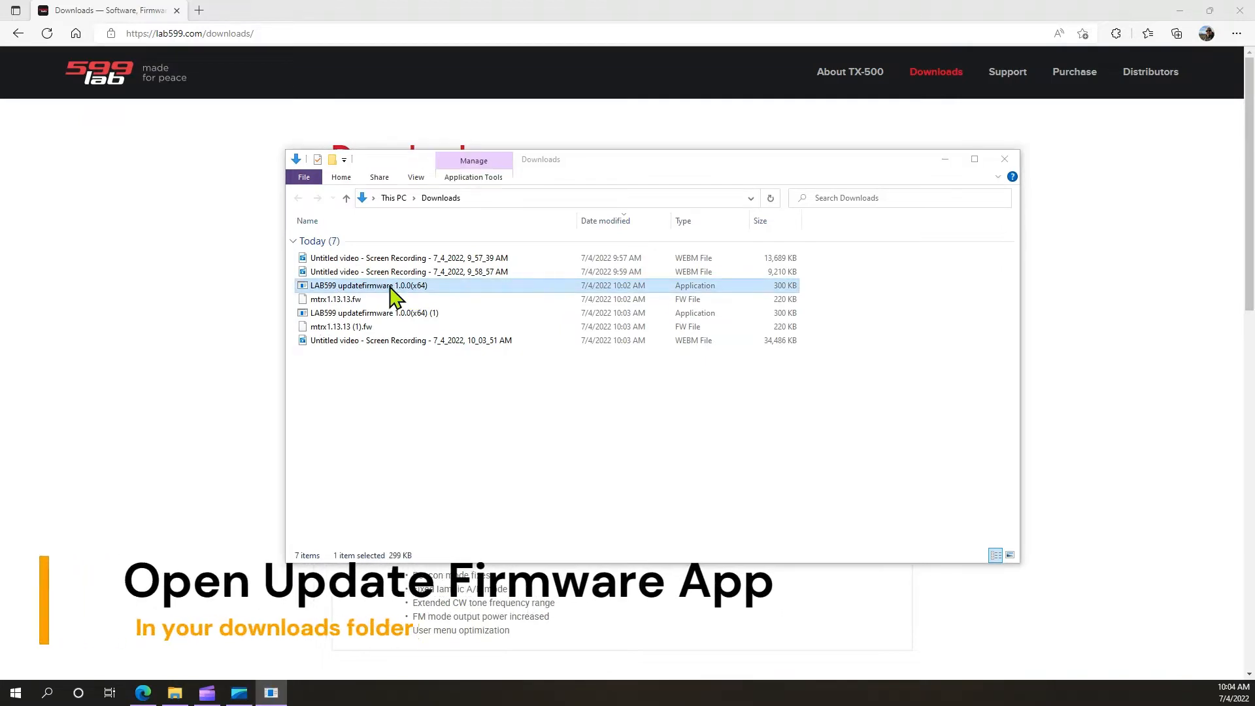
# - Run LAB599 updatefirmware 1.0.0(x64) and bring up its firmware file chooser
pyautogui.doubleClick(365, 285)
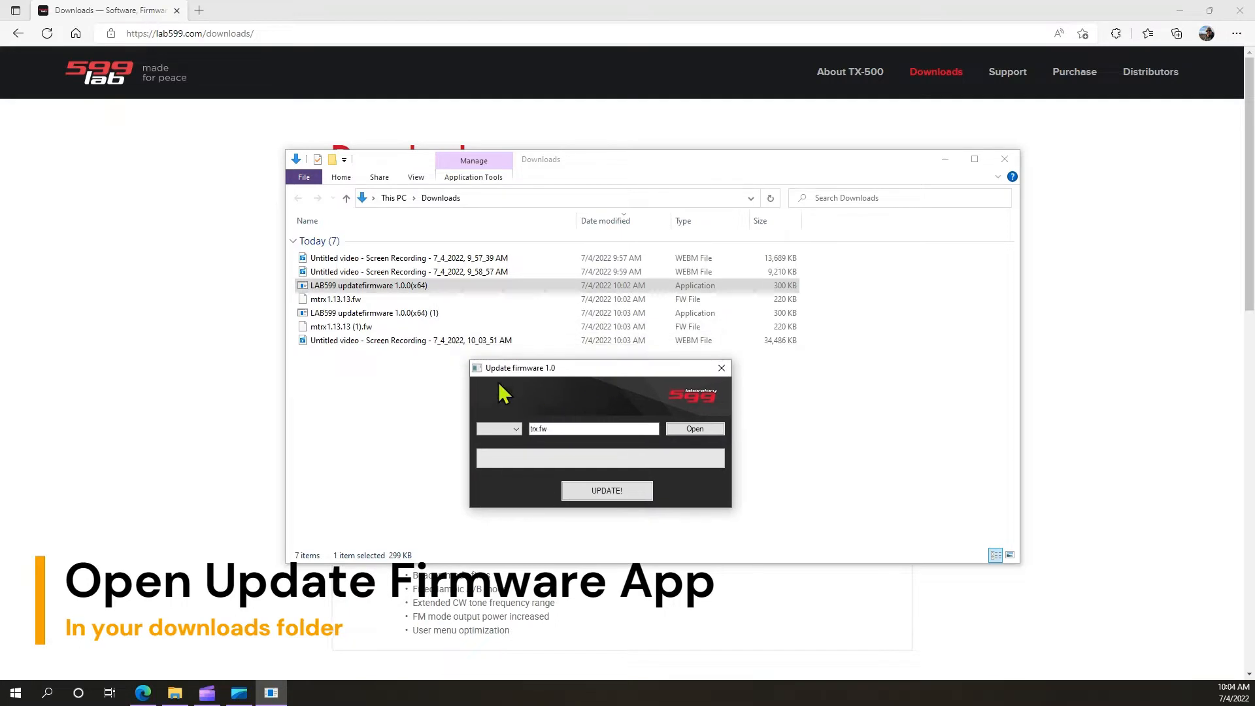
pyautogui.moveTo(566, 383)
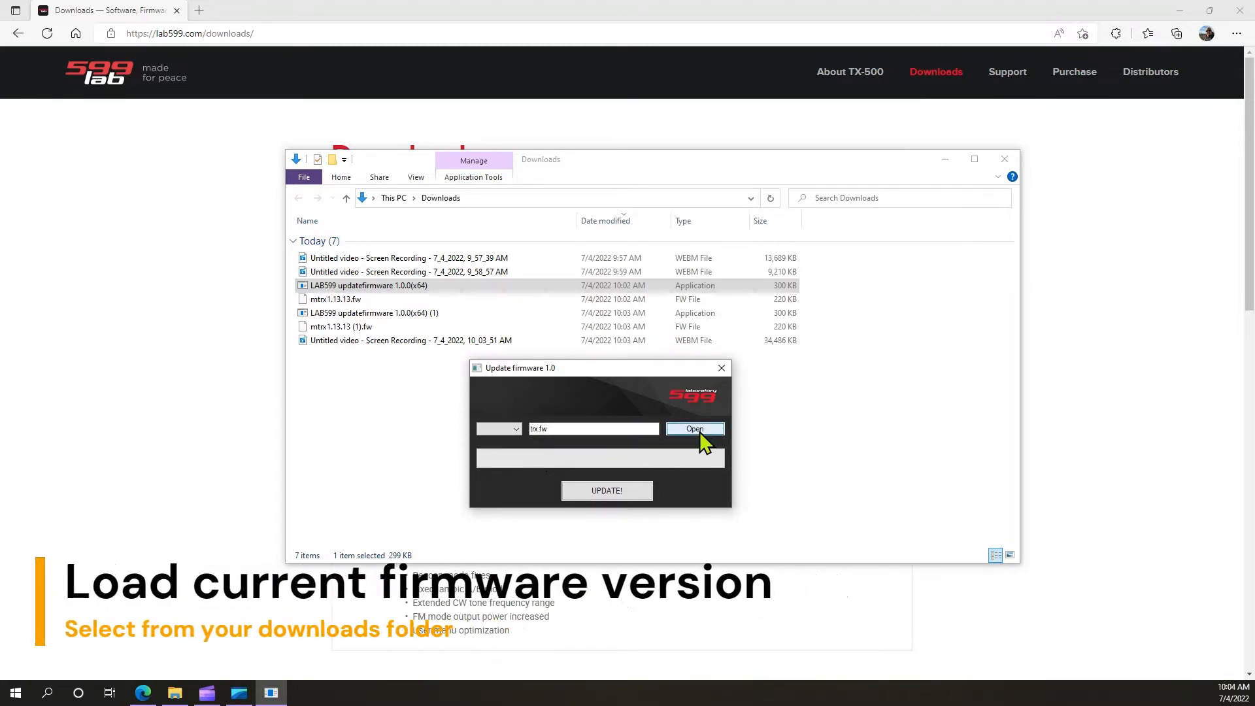
pyautogui.click(696, 429)
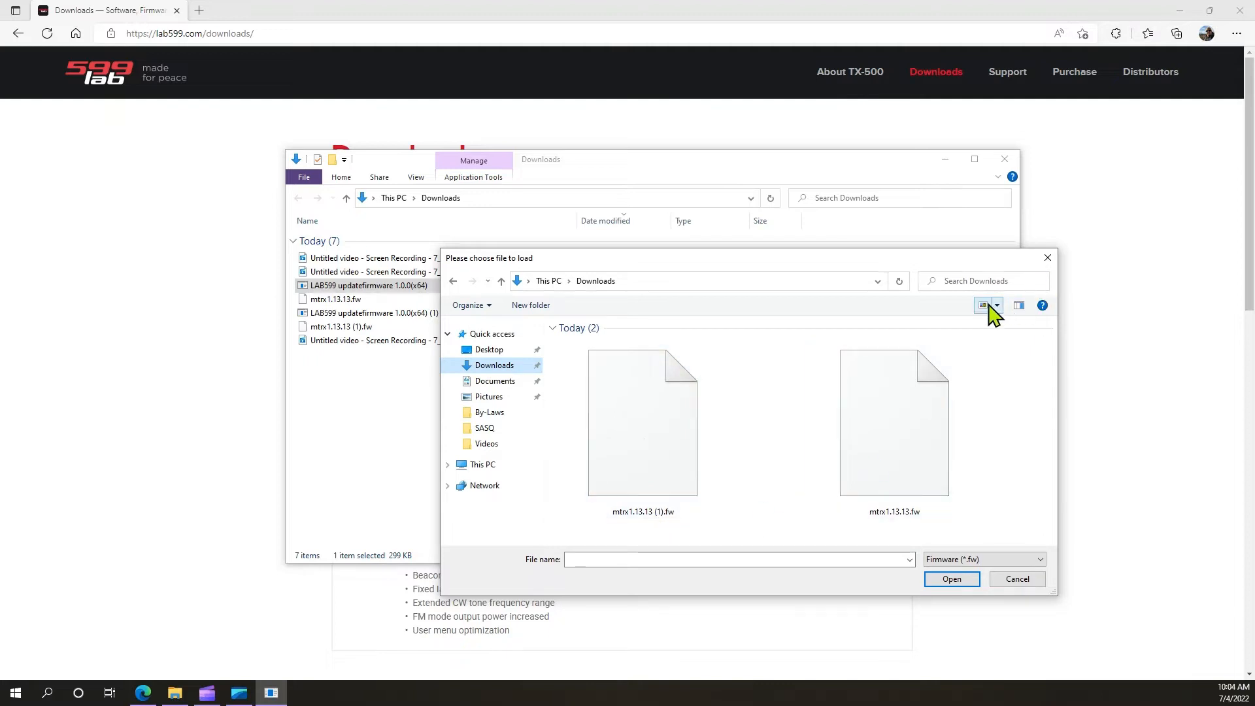
# - Load mtx1.13.13.fw from Downloads into the updater, shown as smaller icons
pyautogui.click(983, 306)
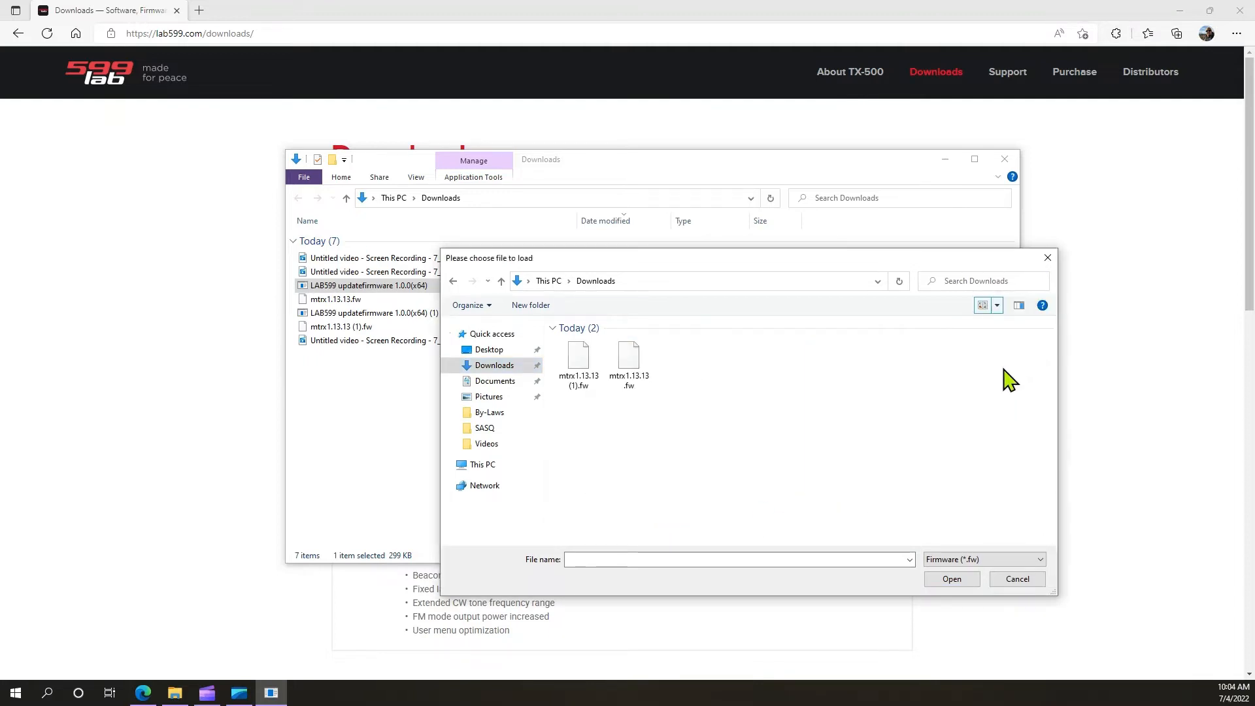
pyautogui.click(627, 357)
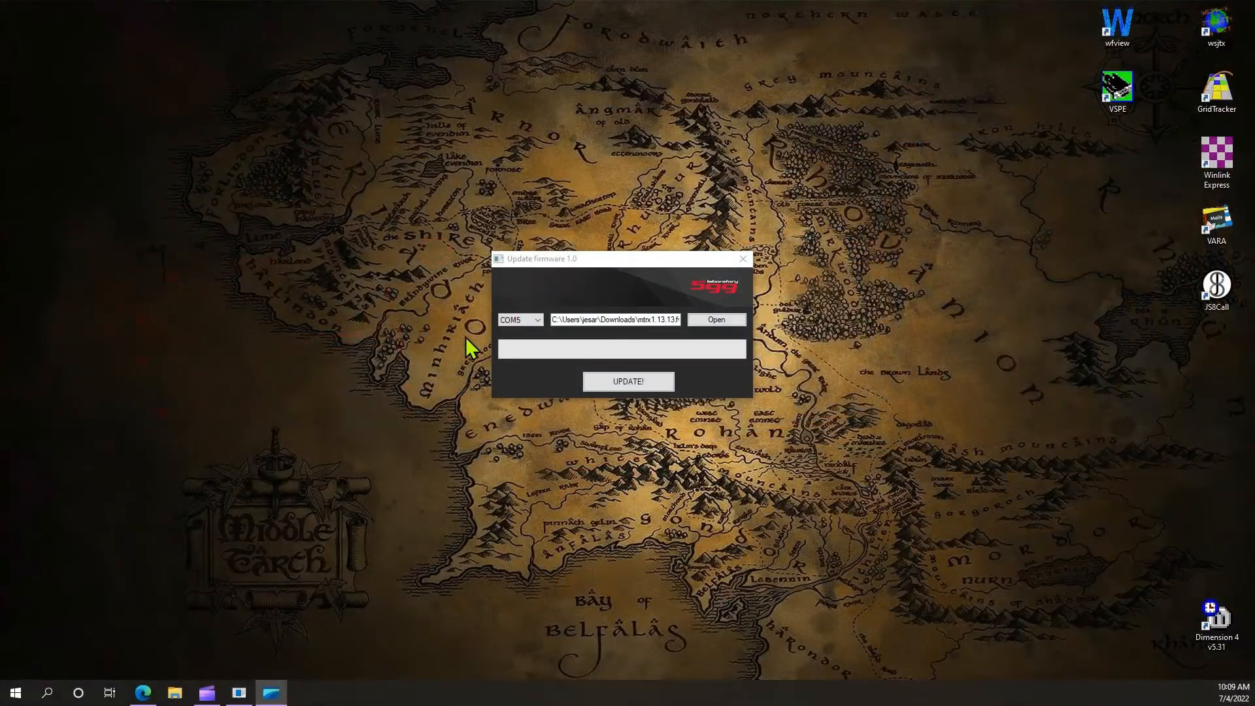
# - Attempt the update on port COM5 and dismiss the 'Device does not respond!' error
pyautogui.click(536, 319)
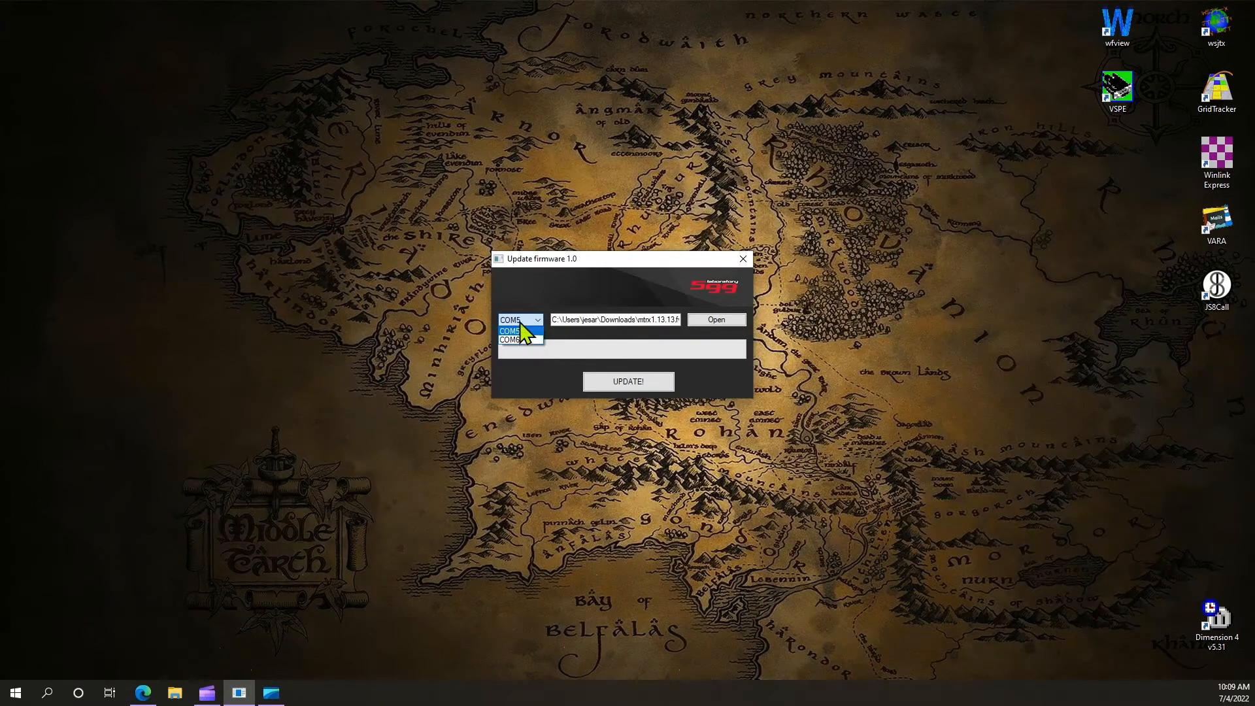
pyautogui.click(511, 330)
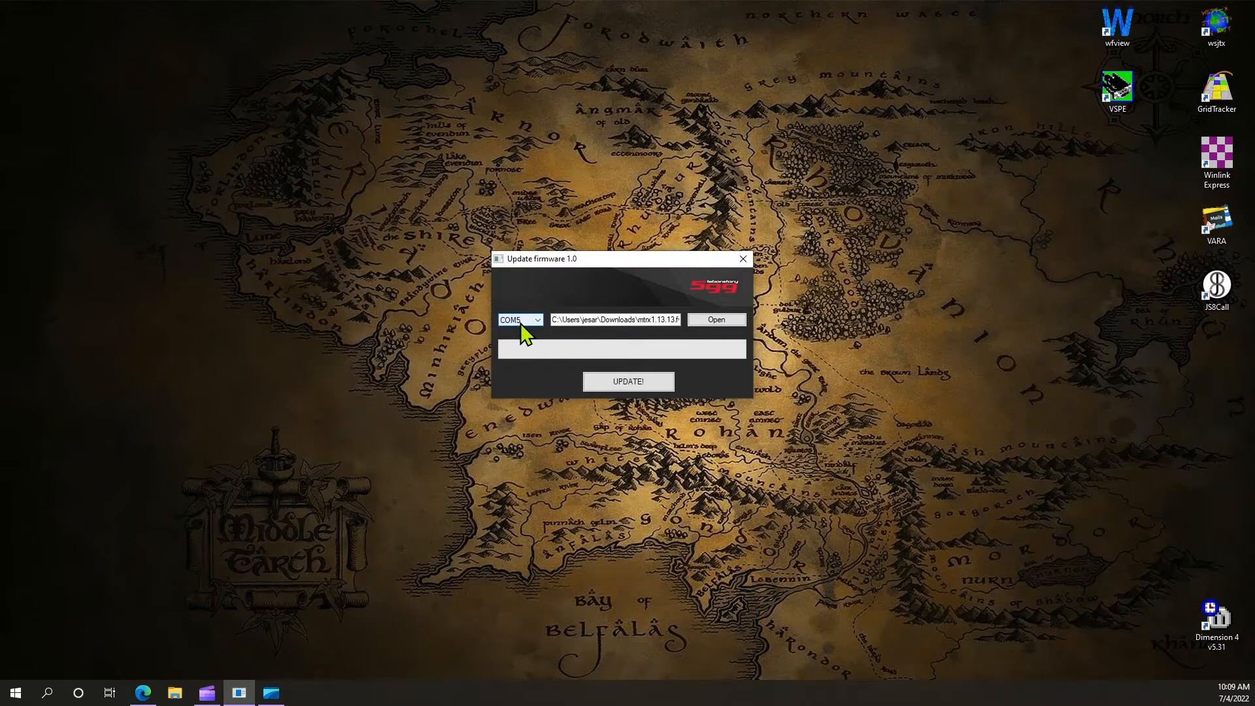
pyautogui.moveTo(528, 332)
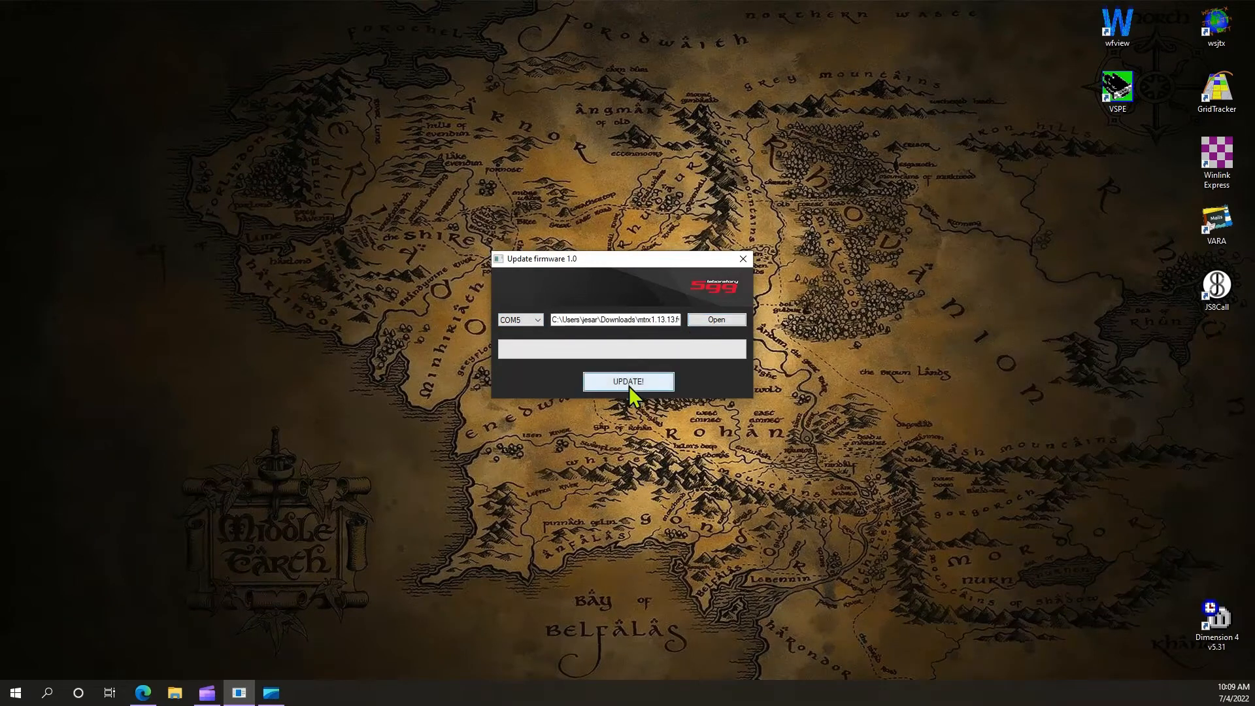
pyautogui.click(628, 382)
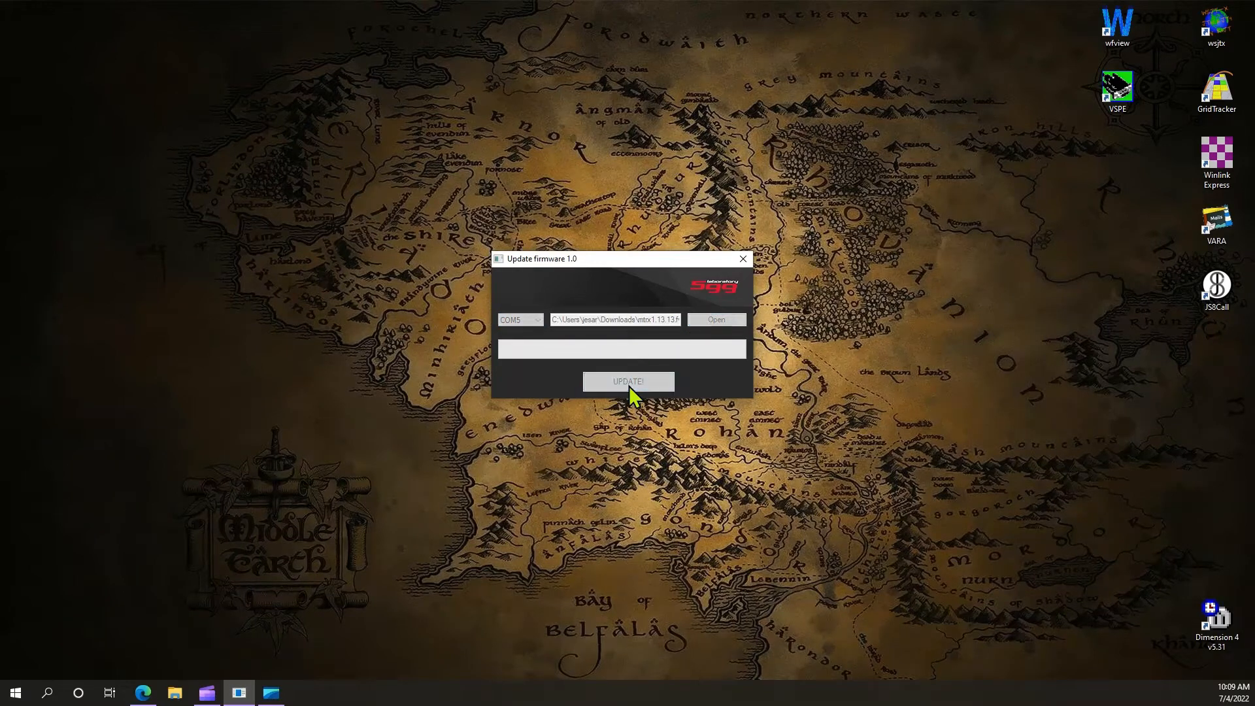
pyautogui.click(628, 382)
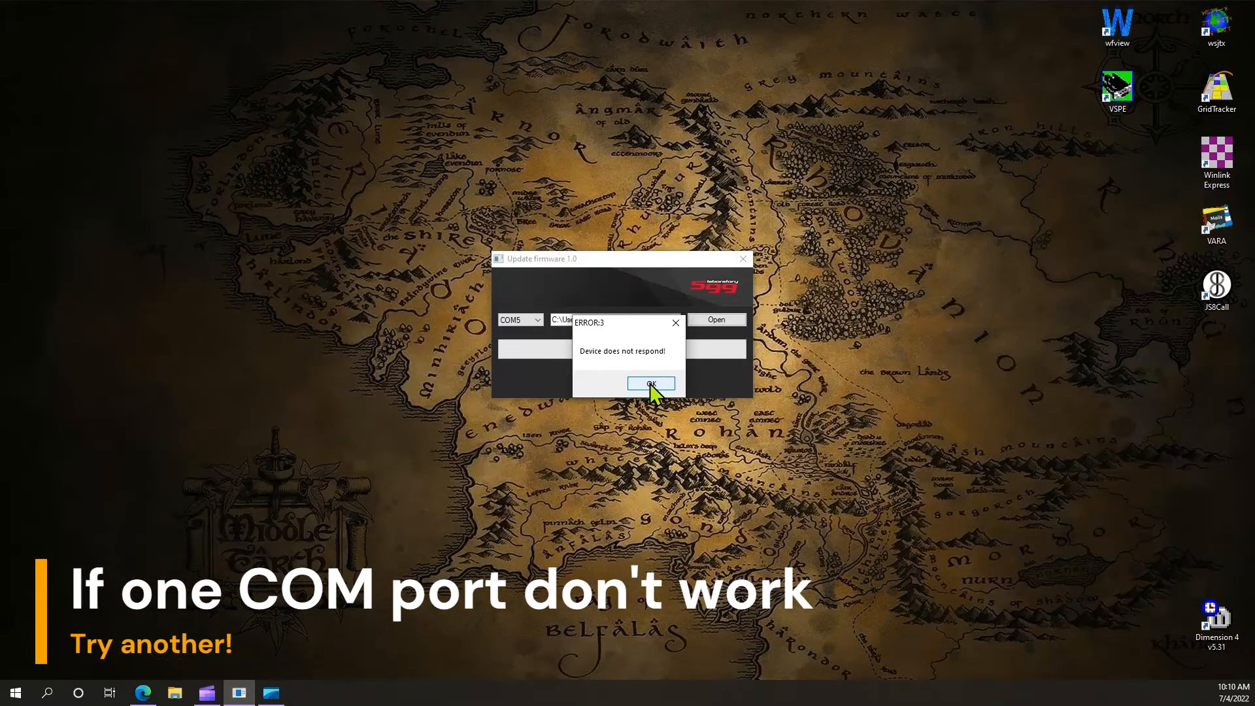
pyautogui.click(651, 383)
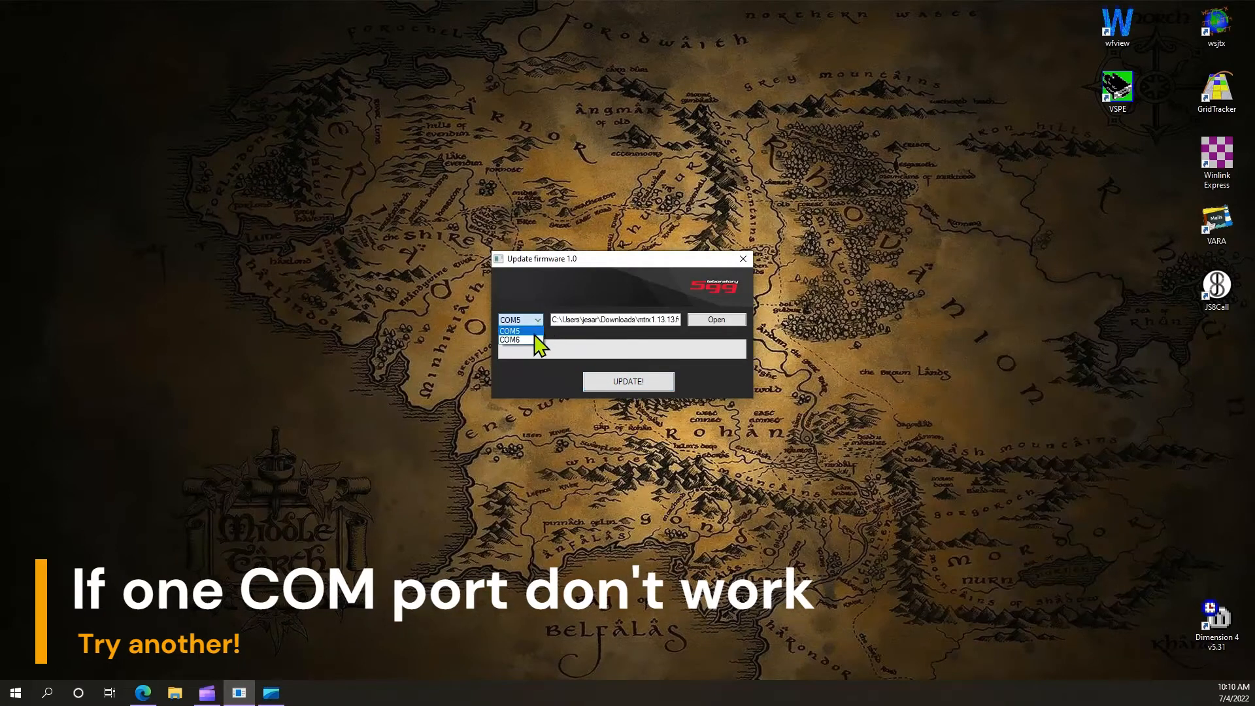
# - Flash the firmware over COM6 to completion and acknowledge the 'Device update!' message
pyautogui.click(510, 340)
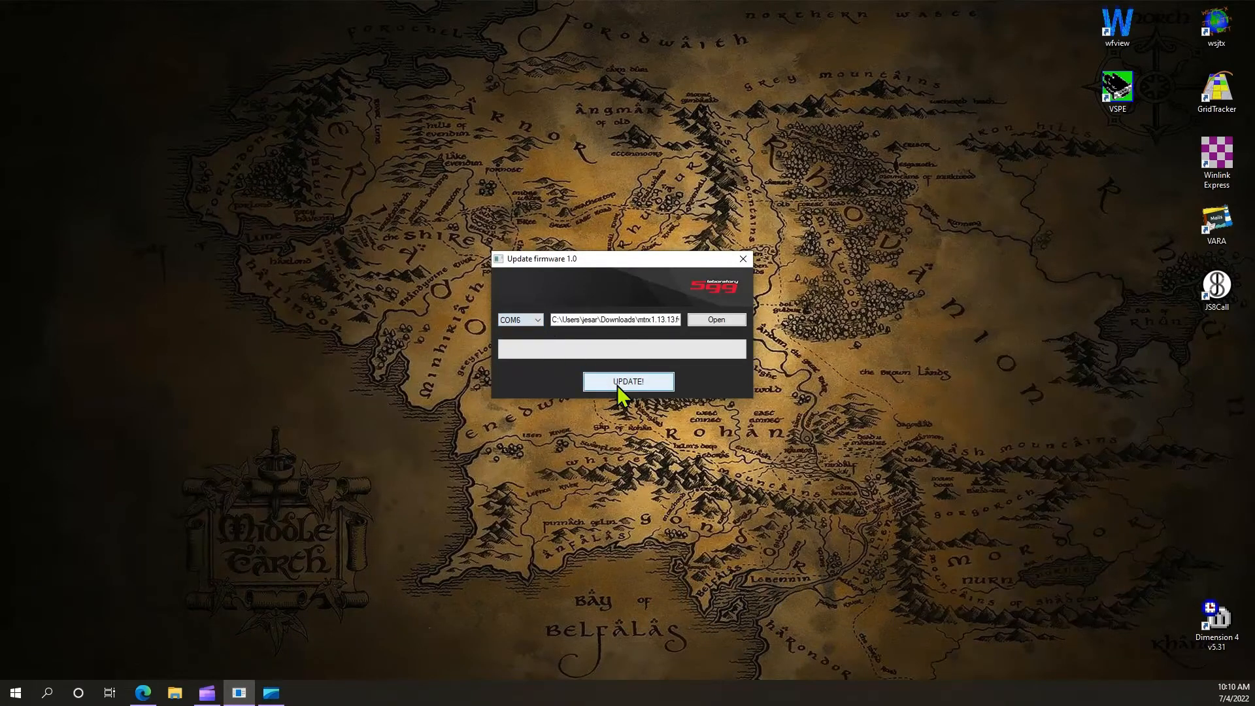
pyautogui.click(628, 382)
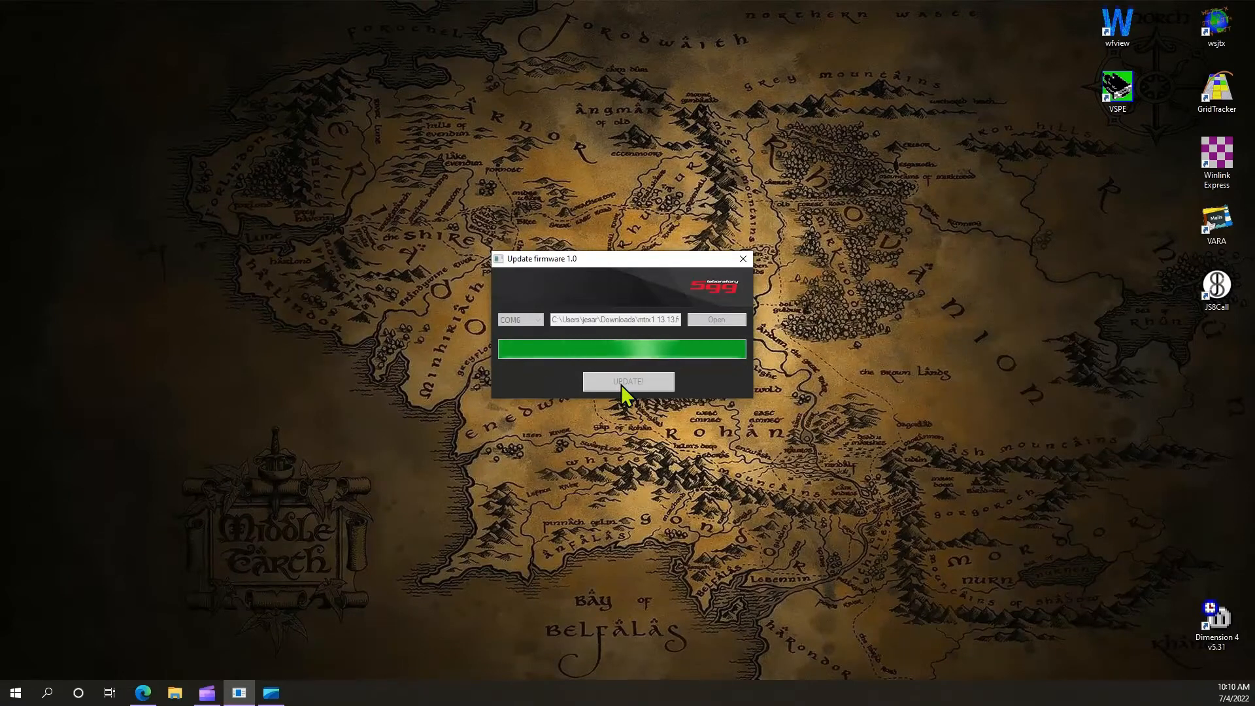
pyautogui.click(628, 382)
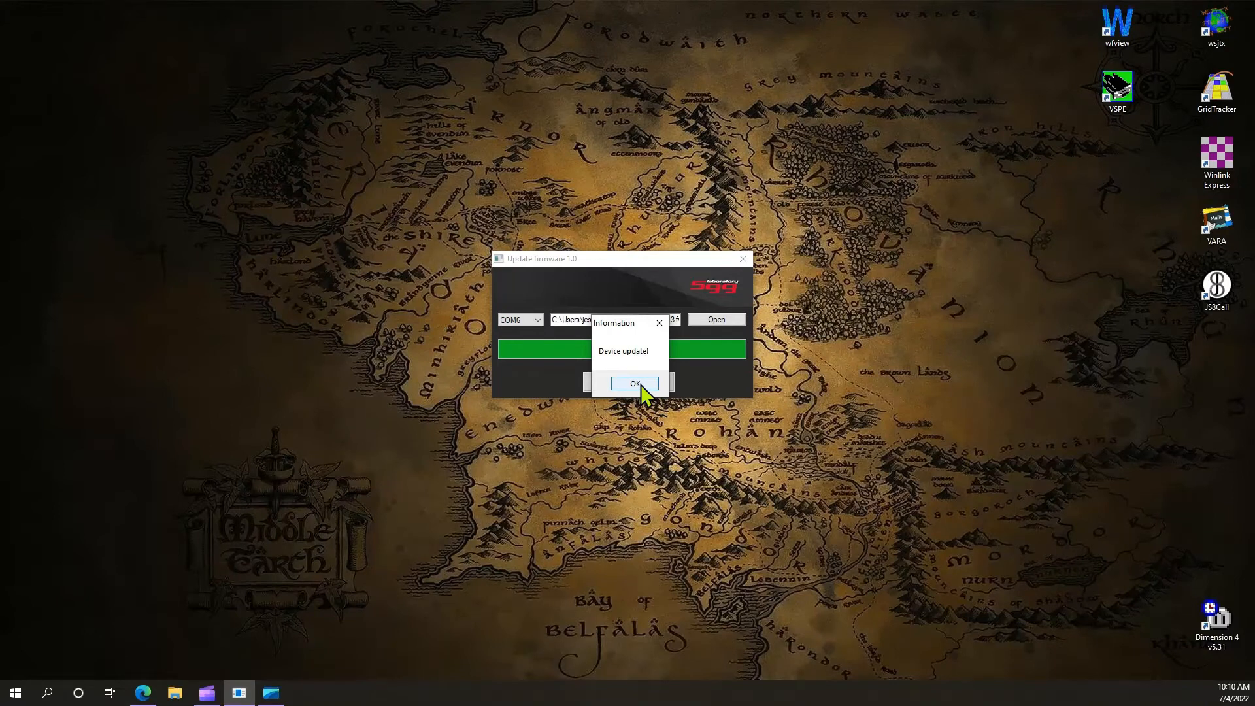
pyautogui.click(635, 383)
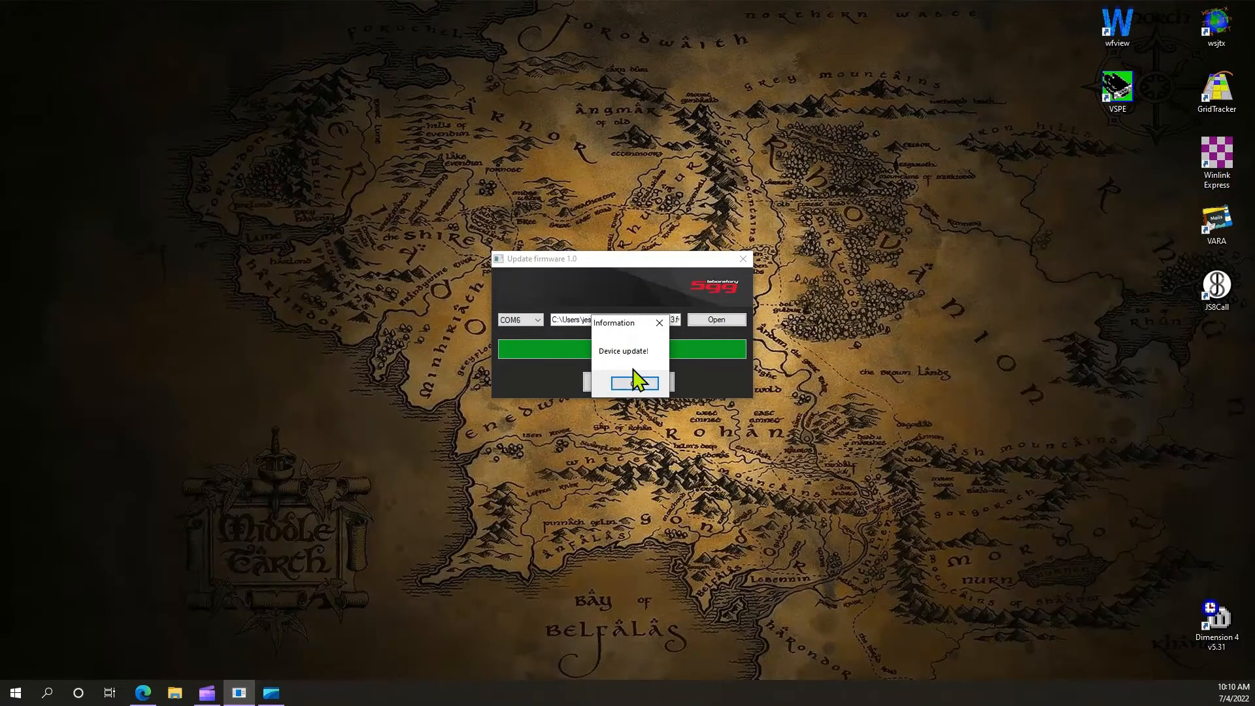
pyautogui.click(634, 382)
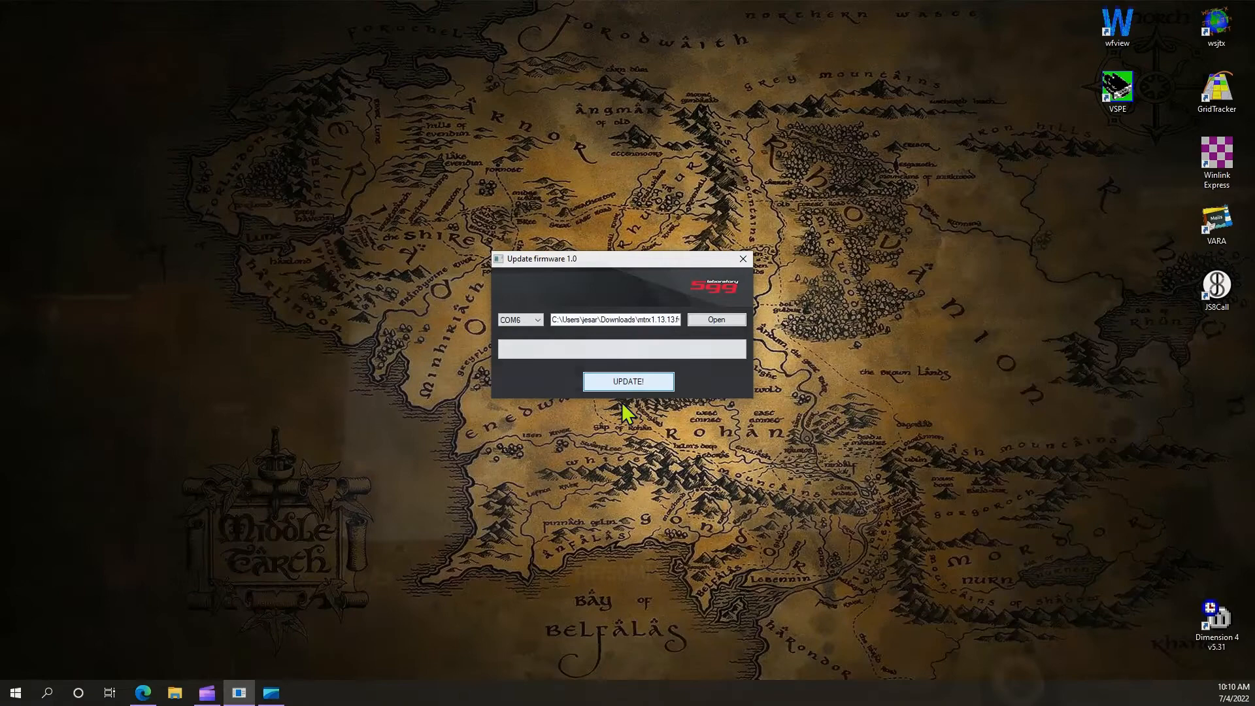